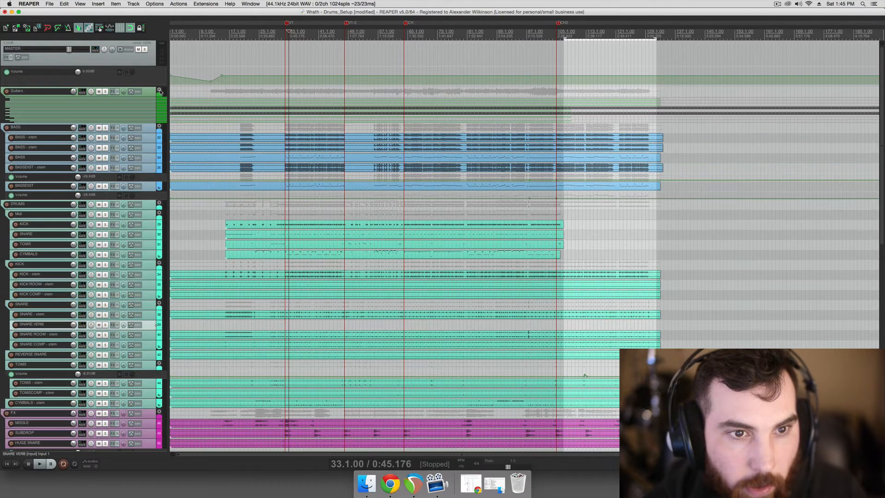
# Open the glued CYMBALS MIDI item in the MIDI editor.
pyautogui.click(104, 92)
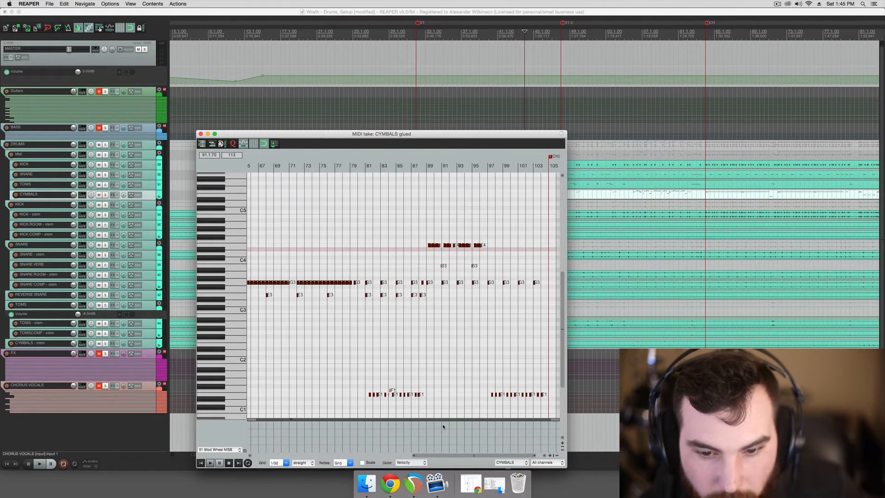
# Review the cymbal notes and velocity lane, then close the MIDI editor.
pyautogui.click(218, 449)
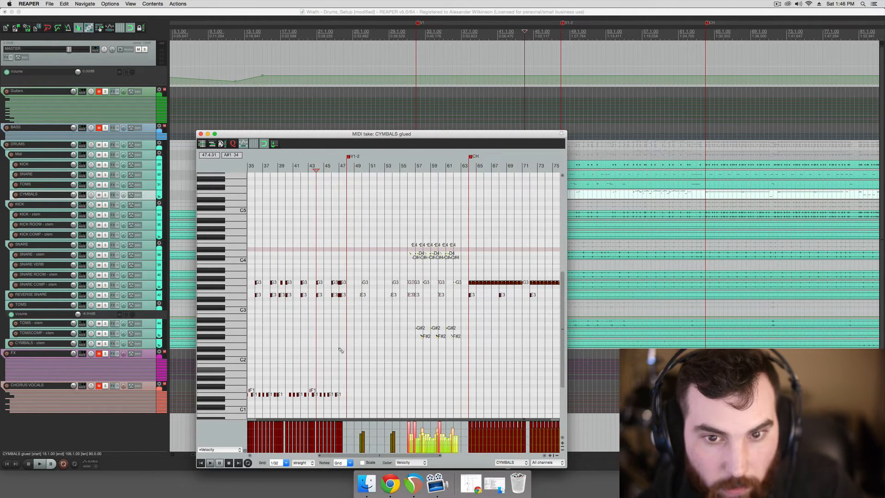
pyautogui.click(200, 134)
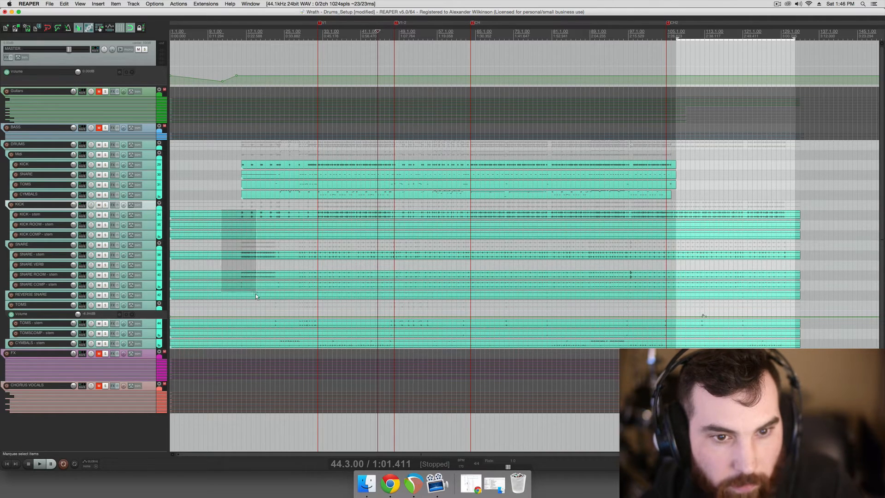
# Enlarge the drum track heights so the KICK, SNARE, TOMS and CYMBALS items show clearly.
pyautogui.click(100, 204)
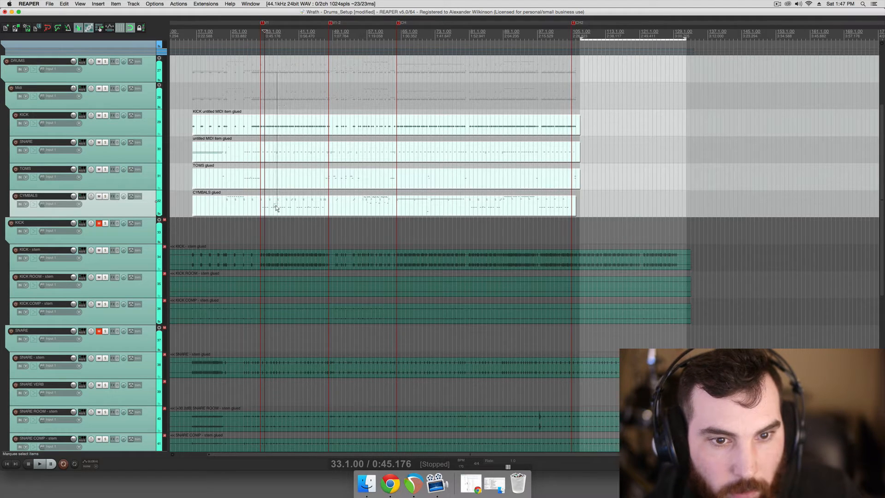
# Insert a new empty track in the Midi folder above the KICK MIDI track.
pyautogui.click(49, 4)
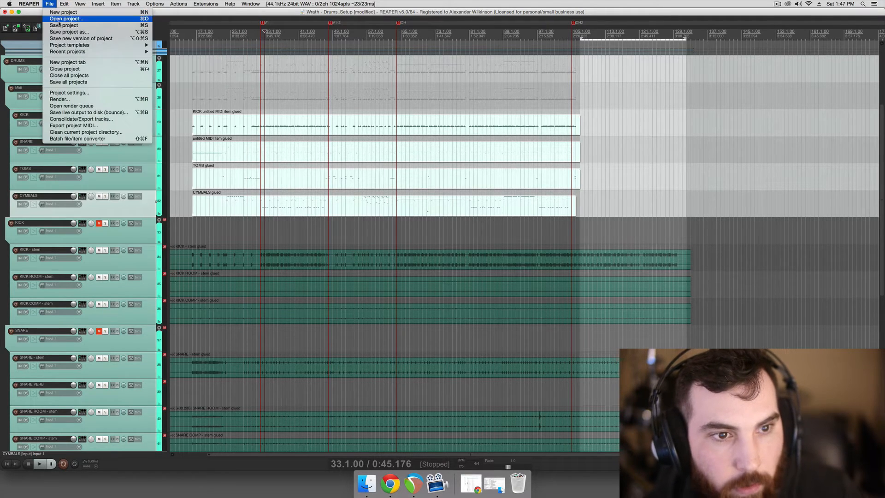
pyautogui.click(49, 3)
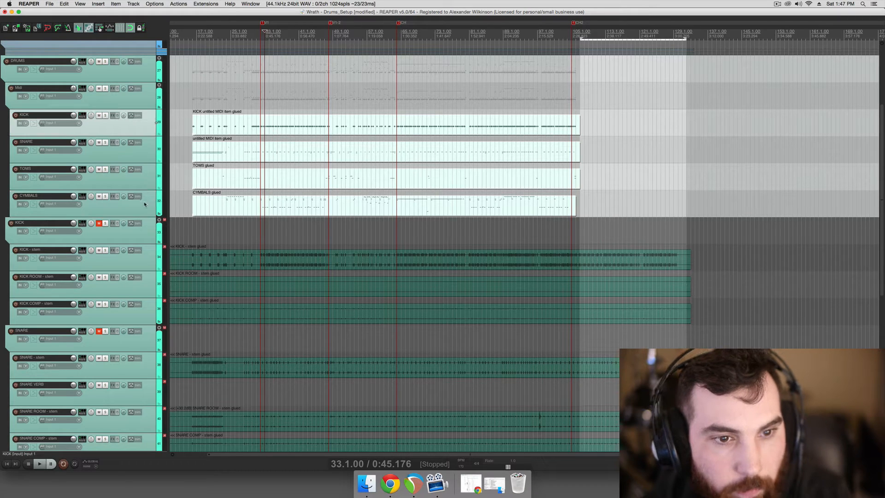
pyautogui.click(49, 4)
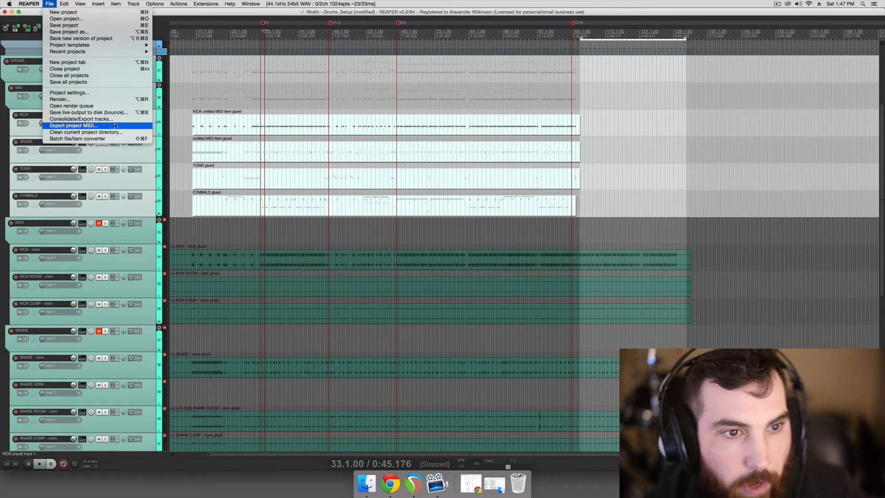
pyautogui.click(74, 126)
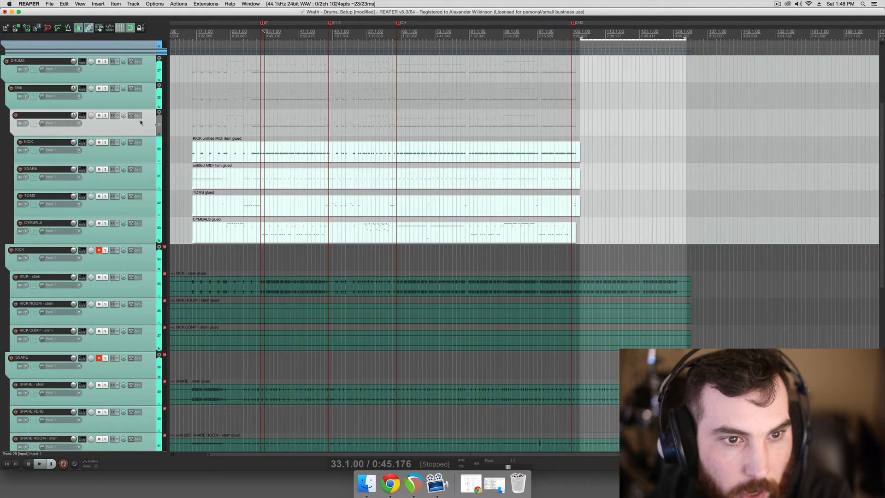
pyautogui.moveTo(114, 116)
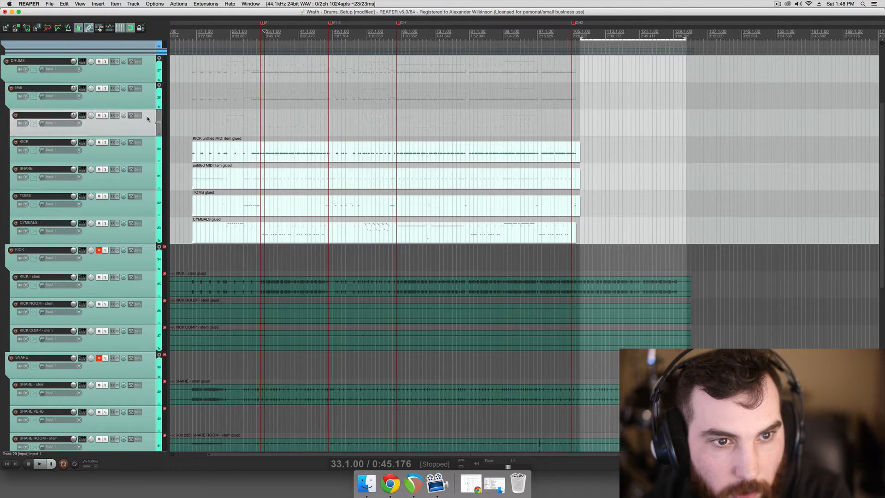
# From the new track's menu, choose Insert virtual instrument on new track.
pyautogui.rightClick(141, 123)
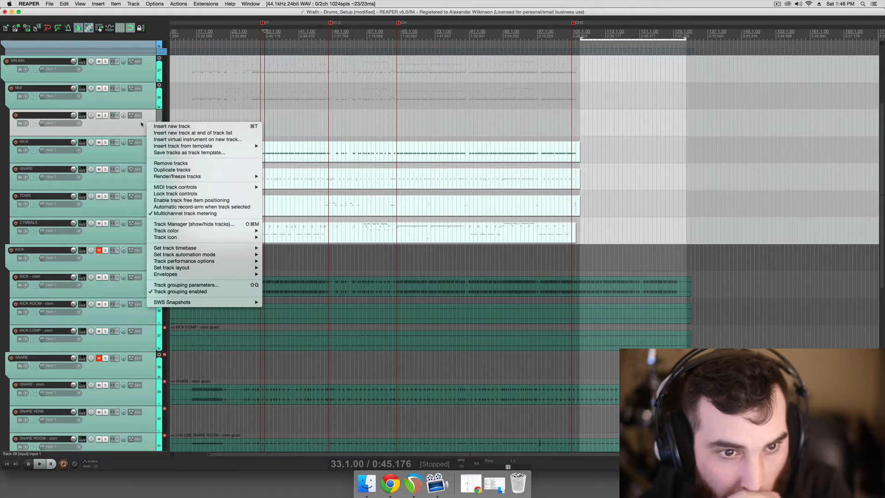
pyautogui.moveTo(197, 139)
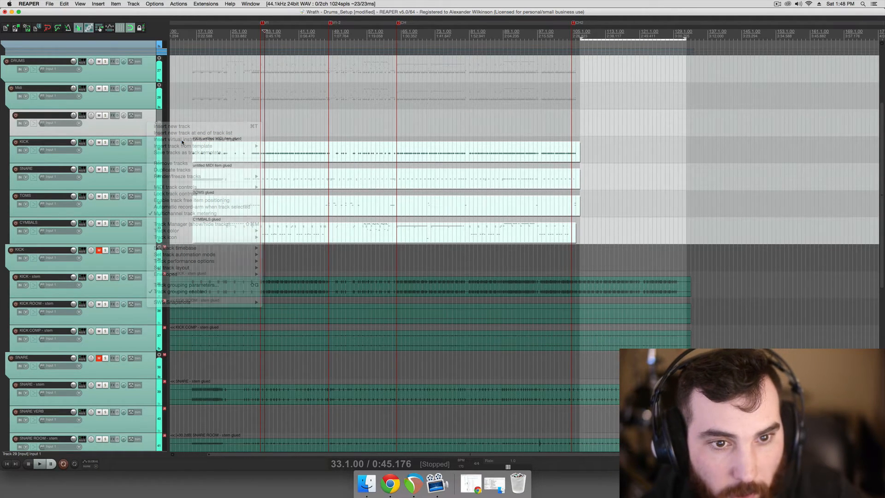
pyautogui.click(187, 140)
pyautogui.write('super')
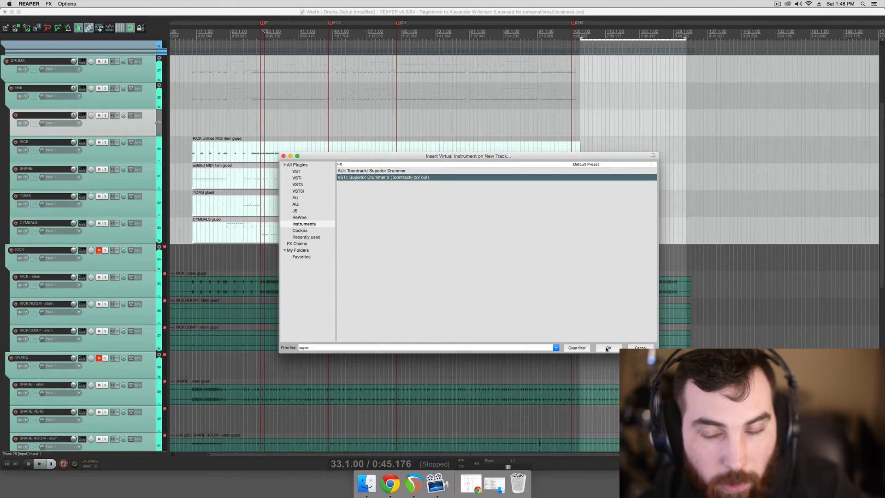
# Insert Superior Drummer 2 (32 out) and confirm building tracks for all its outputs.
pyautogui.click(608, 347)
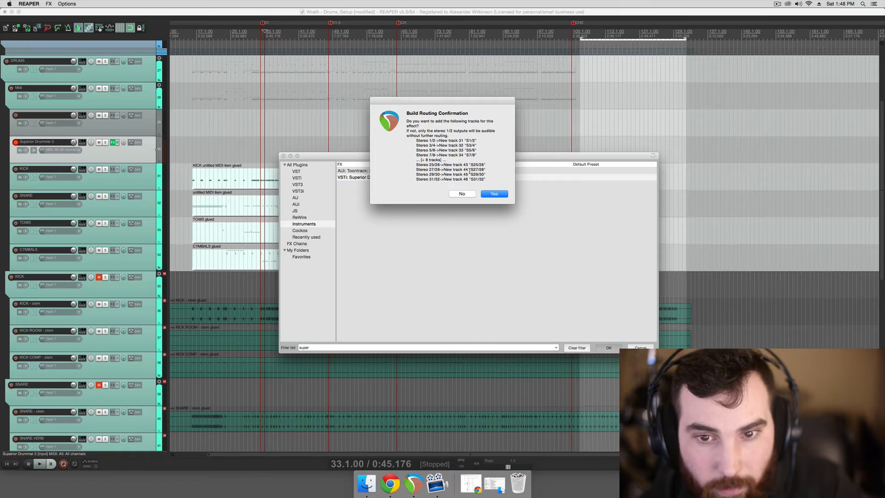
pyautogui.click(493, 193)
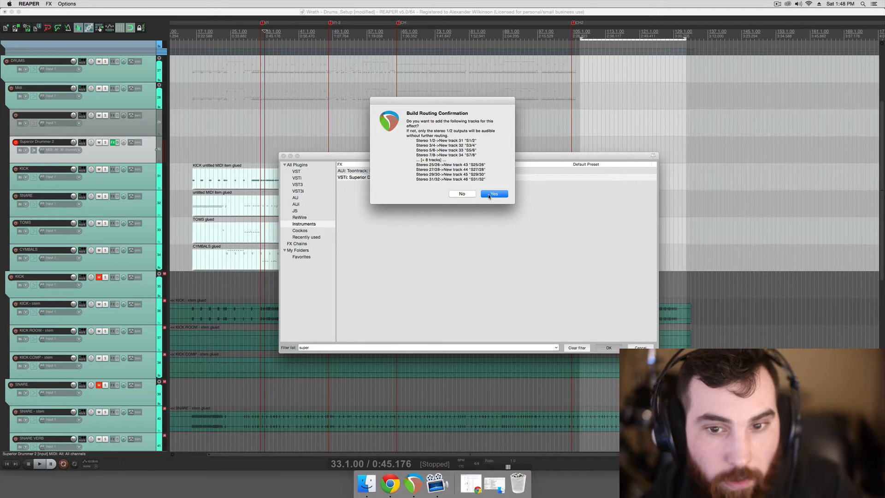
pyautogui.click(493, 193)
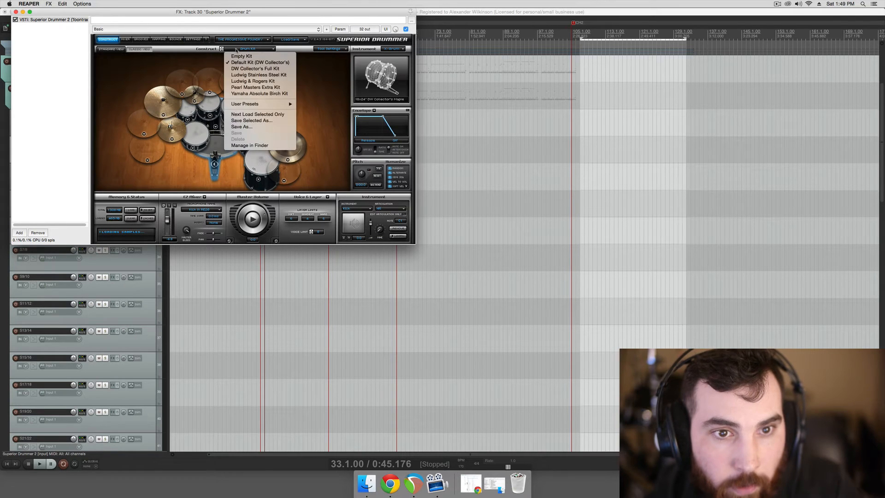
# Keep the default kit and choose a different China 2 cymbal.
pyautogui.click(255, 69)
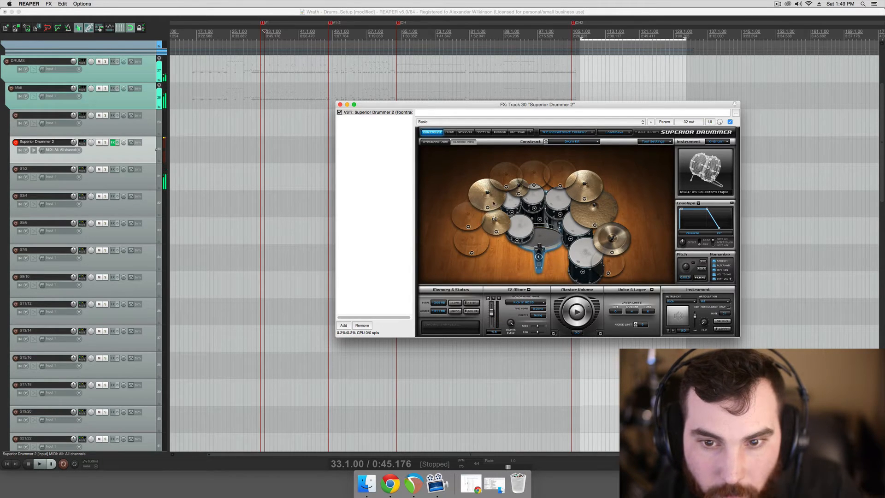
pyautogui.moveTo(587, 247)
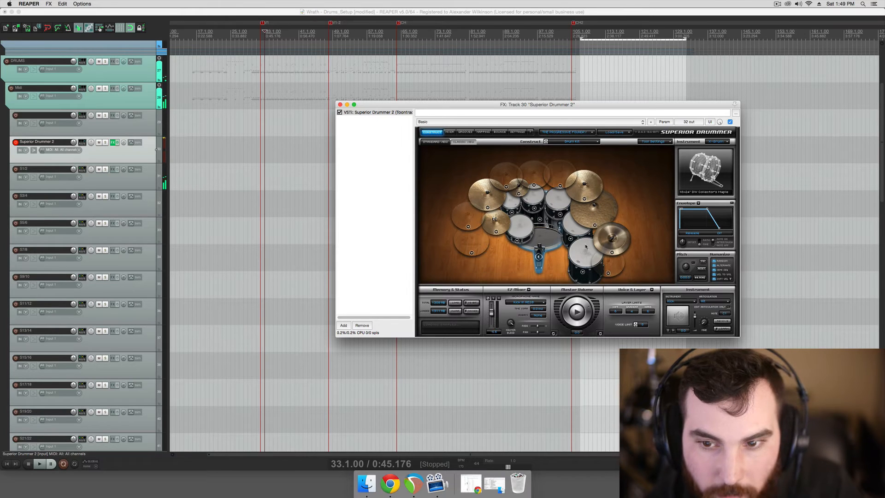
pyautogui.click(610, 248)
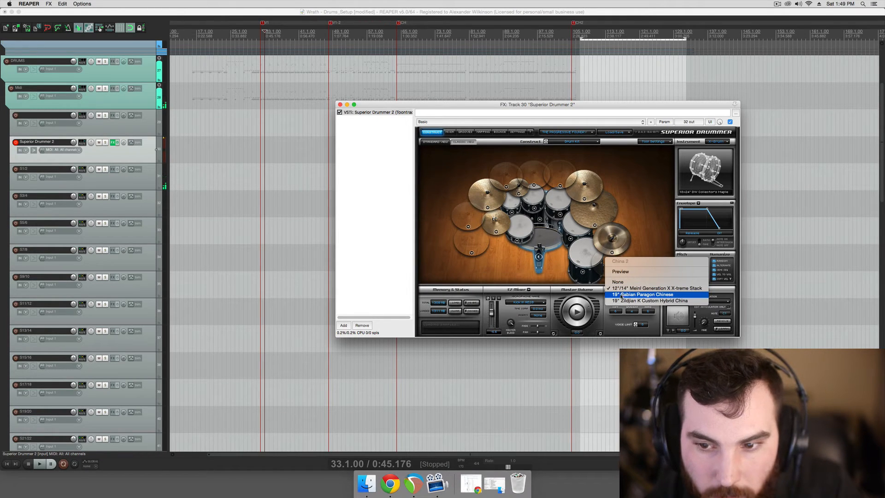
pyautogui.click(642, 294)
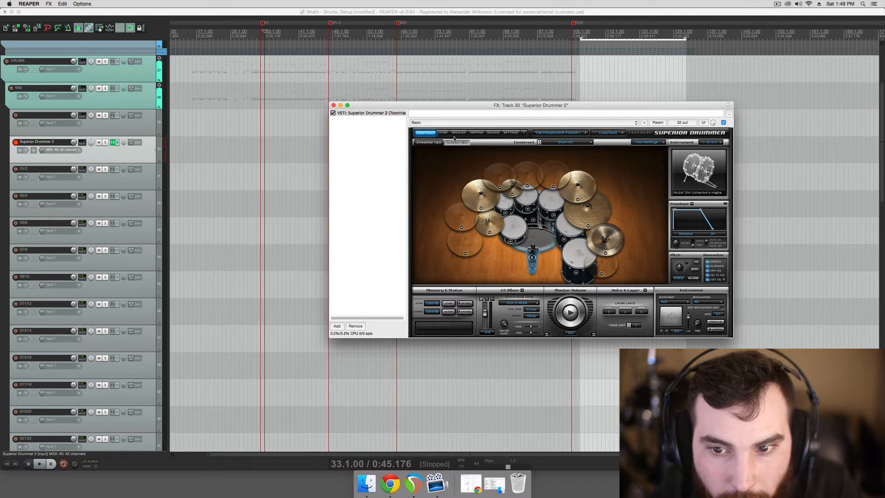
pyautogui.moveTo(447, 136)
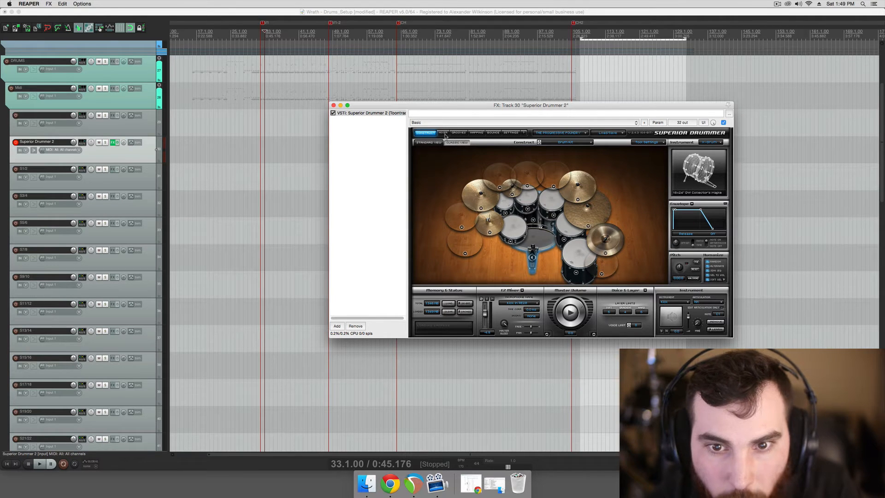
# Switch Superior Drummer 2 to its Mixer view of output channels.
pyautogui.click(444, 133)
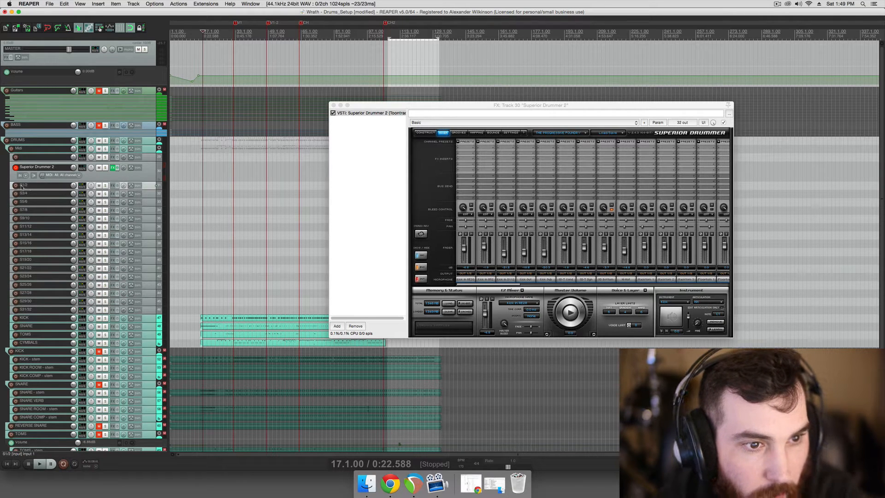
pyautogui.click(39, 309)
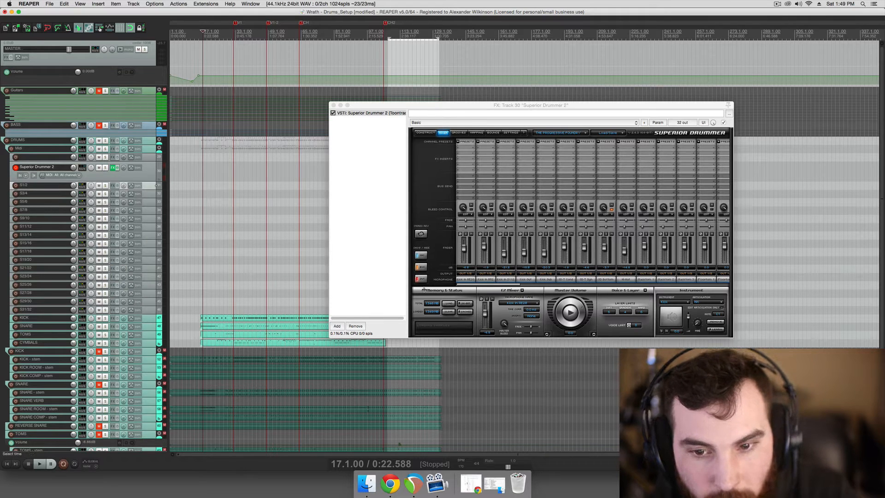
# Rename the 01/2 output track to Kick Mics.
pyautogui.doubleClick(26, 186)
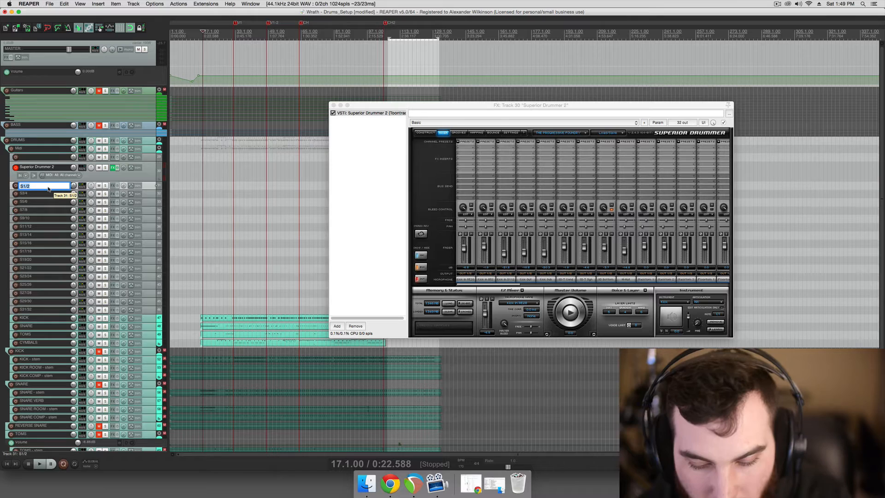
pyautogui.write('Kick Mics')
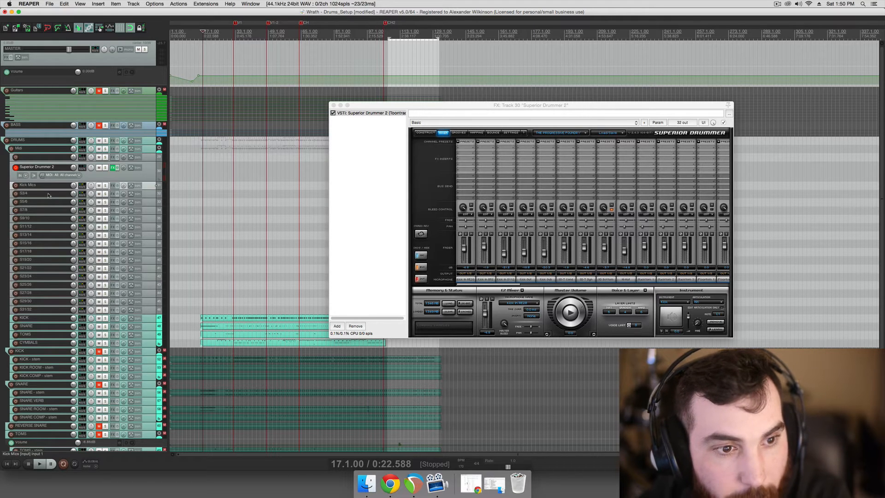
pyautogui.moveTo(48, 188)
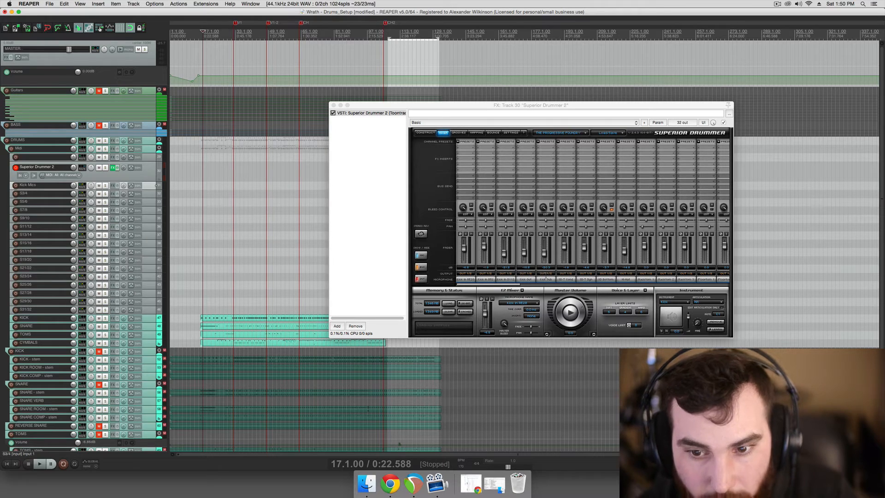
pyautogui.moveTo(545, 275)
pyautogui.write('Snare Top')
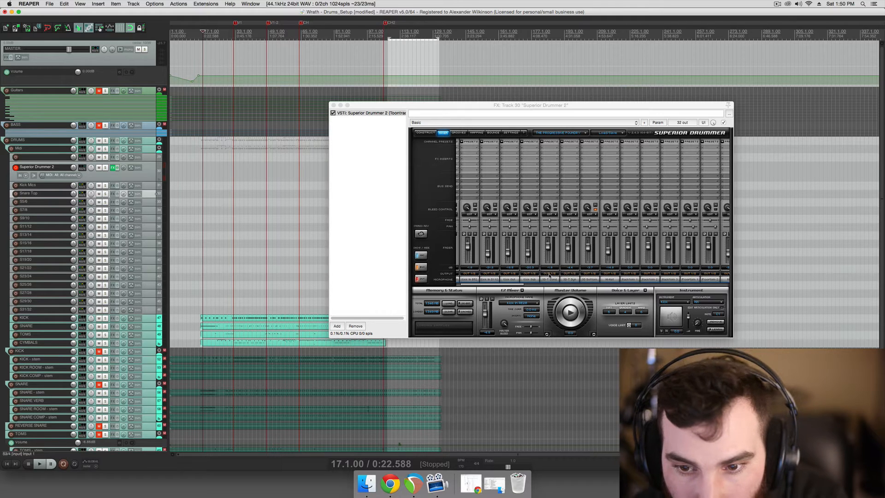
# Rename the second and third output tracks Snare Top and Snare Bottom.
pyautogui.click(579, 279)
pyautogui.write('Snare Bottom')
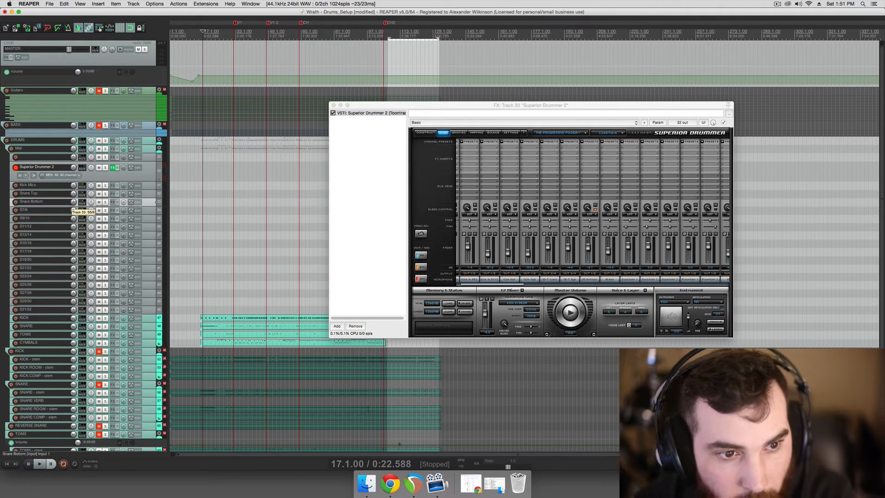
pyautogui.click(587, 278)
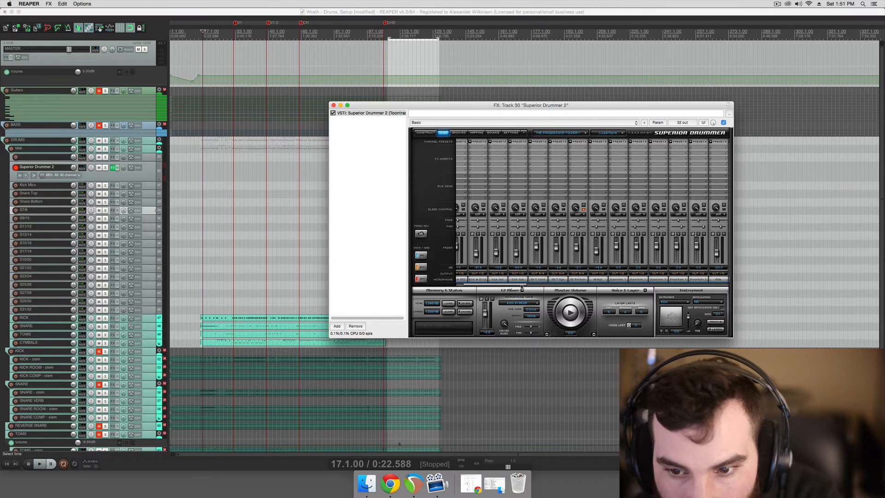
# Rename the fourth output track to Hi-Hat.
pyautogui.click(606, 280)
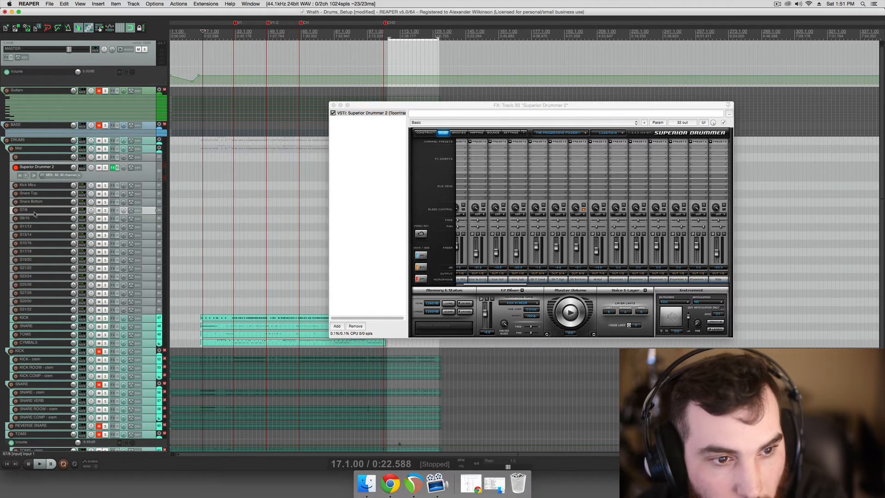
pyautogui.write('Hi-Hat')
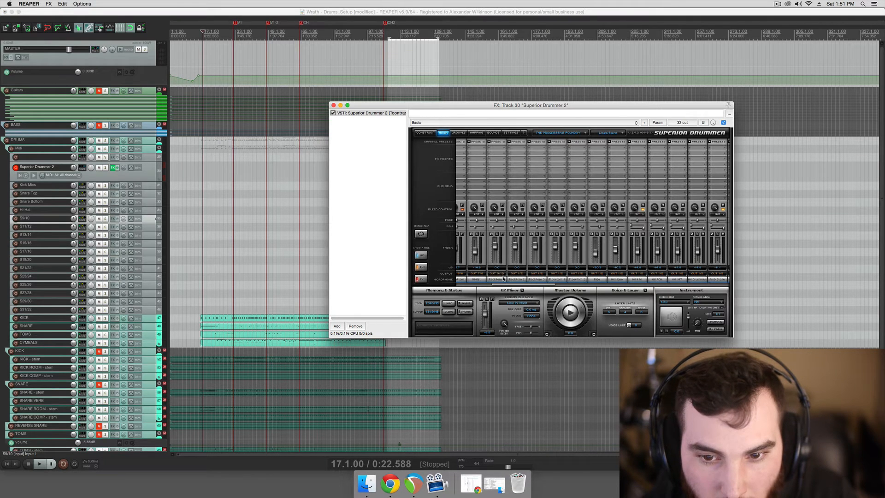
# Send the tom channel to its own output pair and name the receiving tracks Tom 1 and Tom 2.
pyautogui.doubleClick(27, 219)
pyautogui.write('Tom 1')
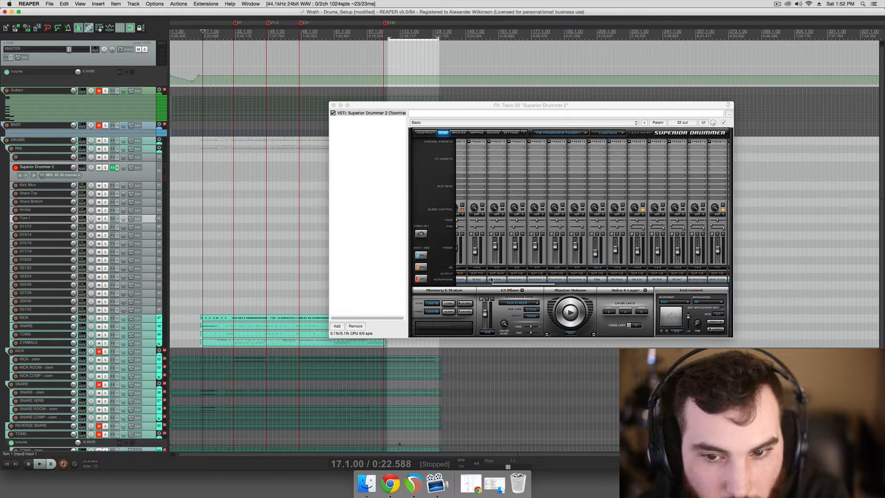
pyautogui.click(490, 278)
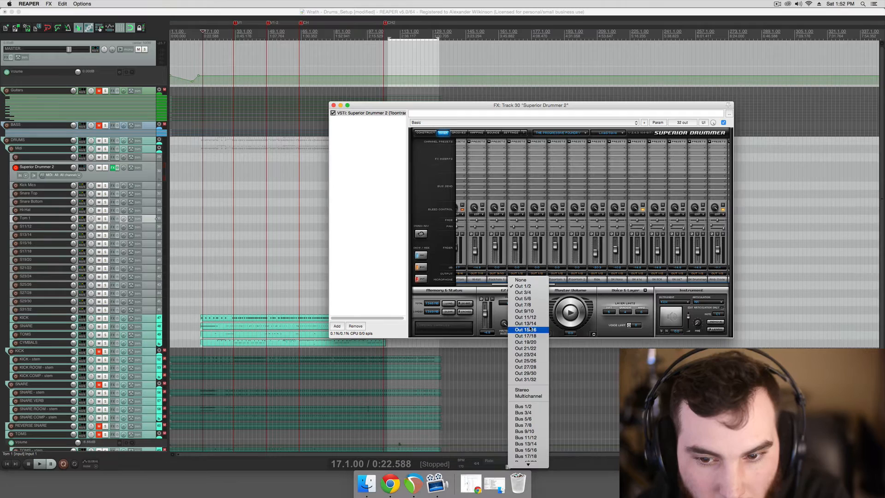
pyautogui.click(525, 331)
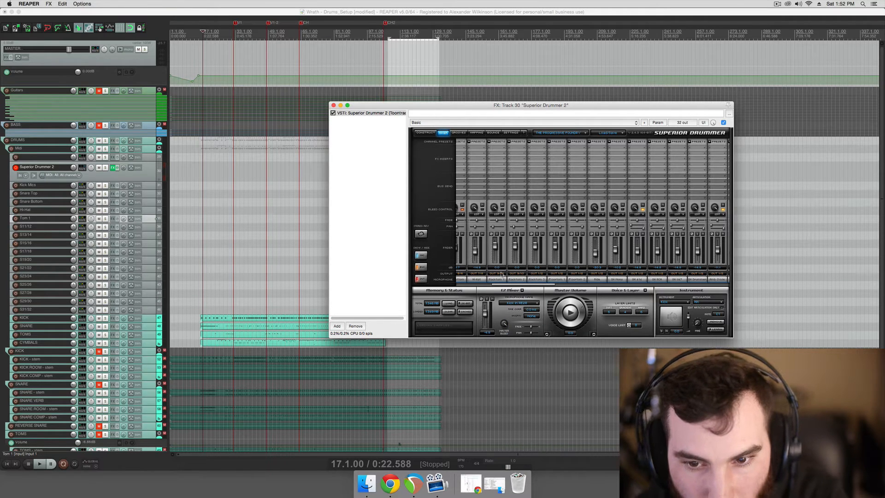
pyautogui.click(502, 279)
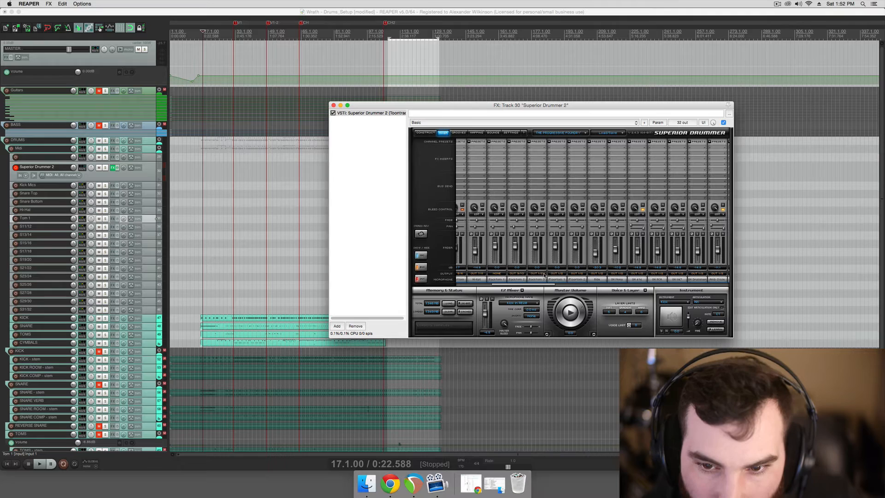
pyautogui.click(539, 278)
pyautogui.write('Tom 2')
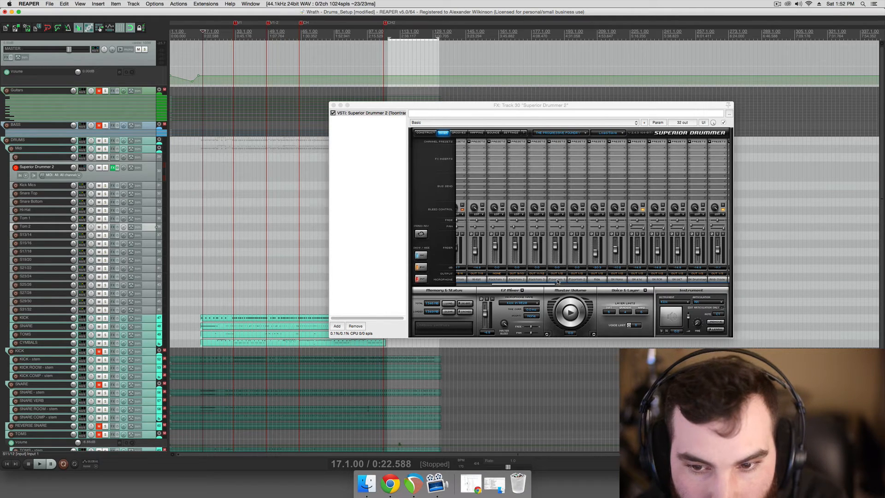
pyautogui.moveTo(26, 242)
pyautogui.write('Tom 3')
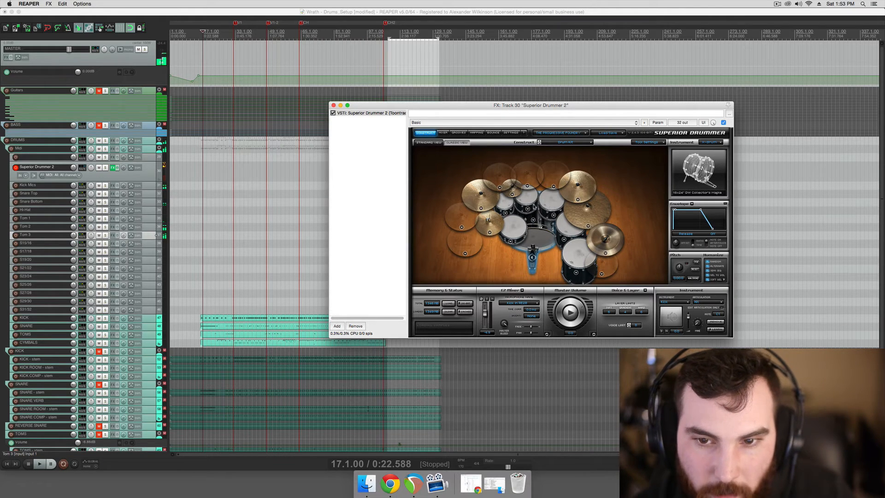
pyautogui.moveTo(534, 206)
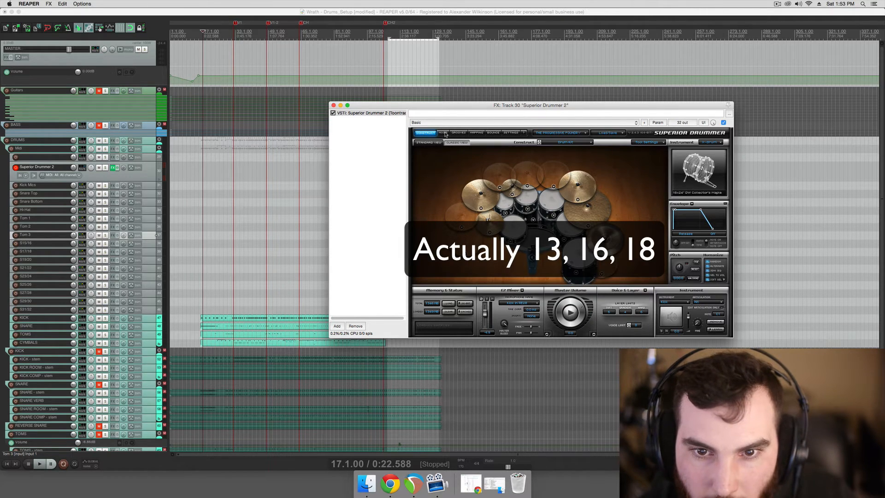
pyautogui.click(442, 132)
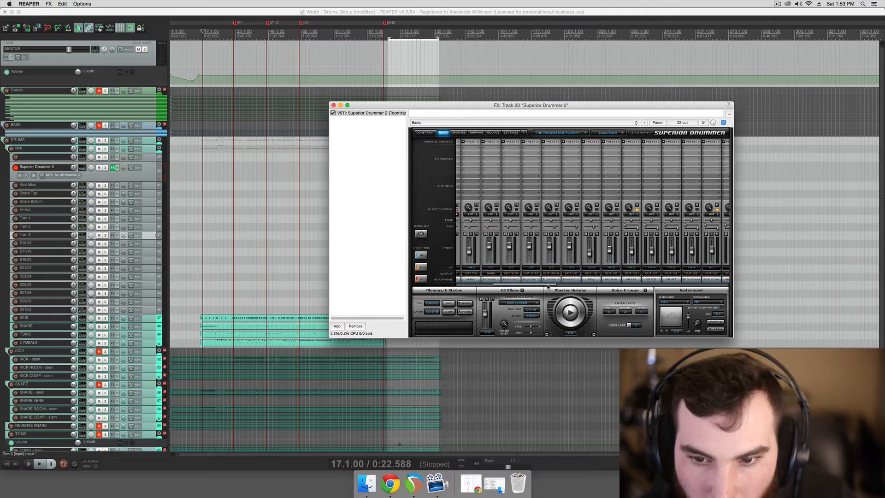
pyautogui.click(423, 133)
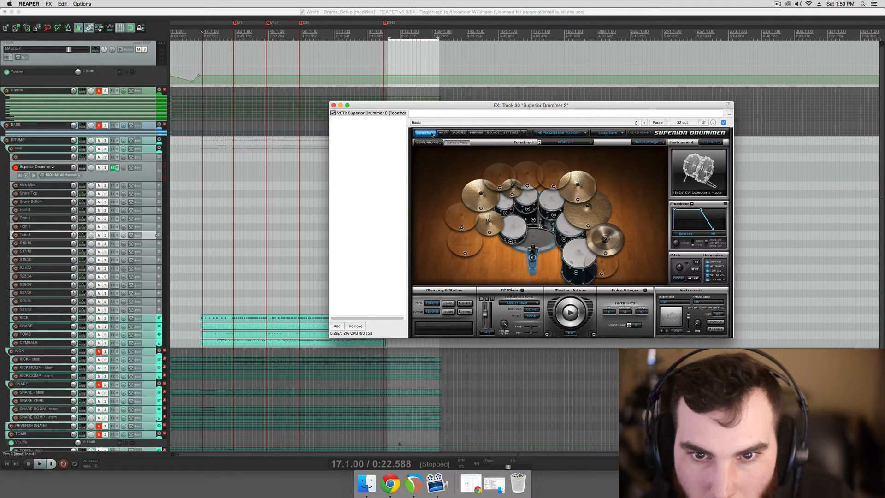
pyautogui.click(443, 132)
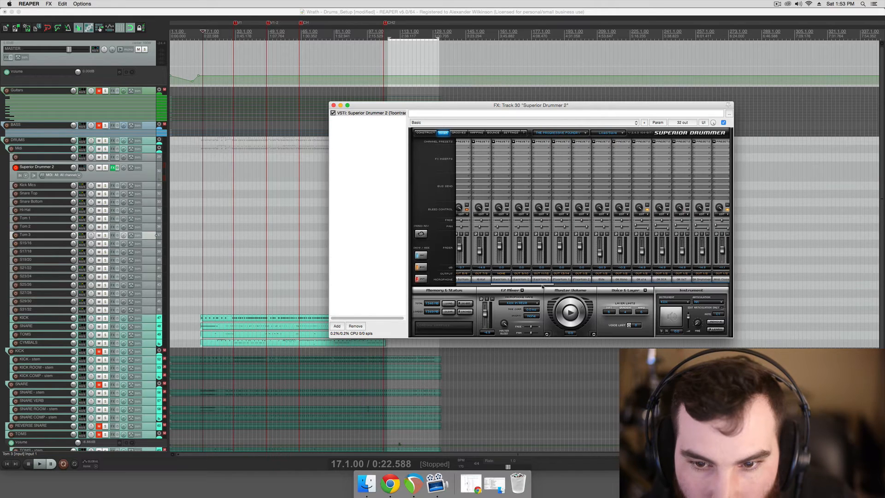
# Reassign the next Superior Drummer channel's output to its own track pair for Tom 3.
pyautogui.click(559, 278)
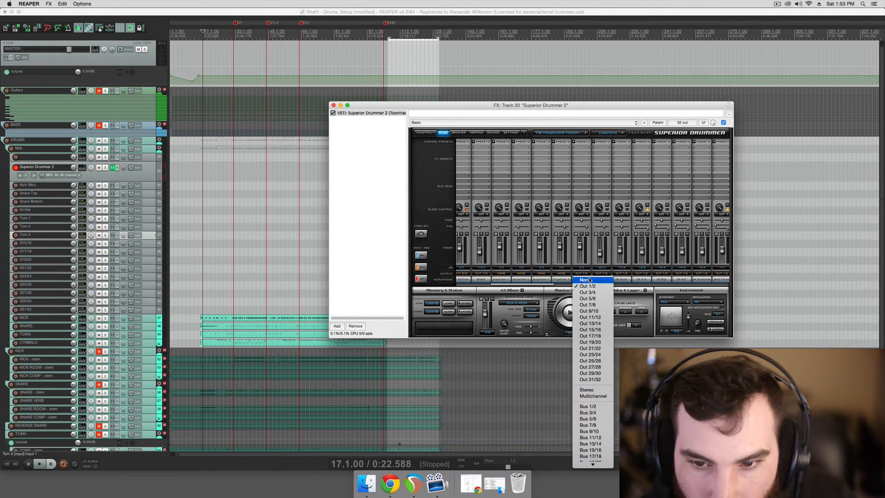
pyautogui.click(586, 280)
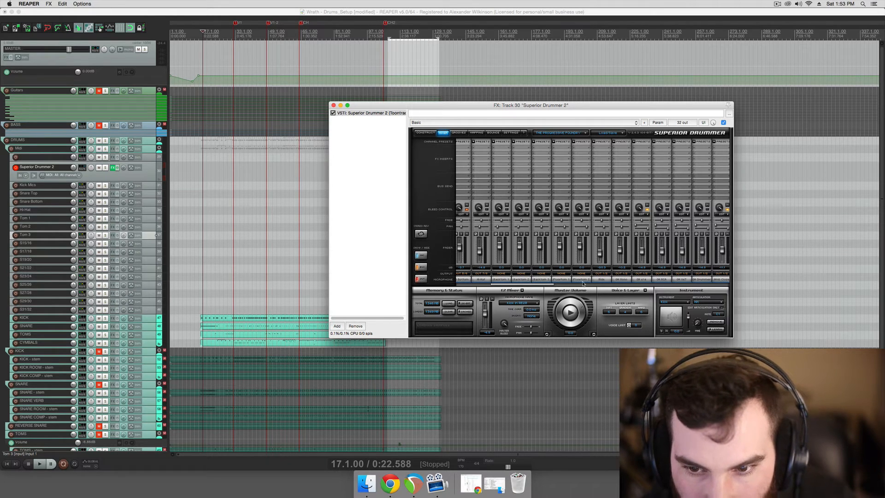
pyautogui.moveTo(545, 277)
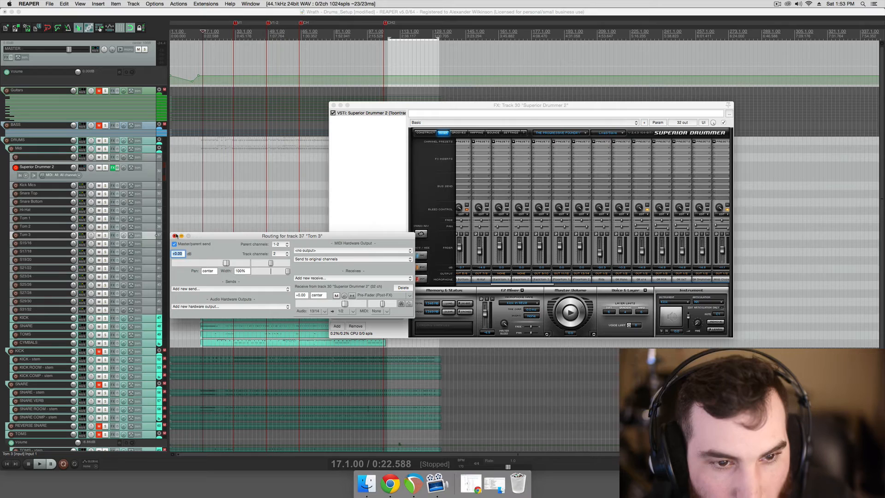
# Send the overhead channel to its own output pair and name its receiving track OH.
pyautogui.click(175, 235)
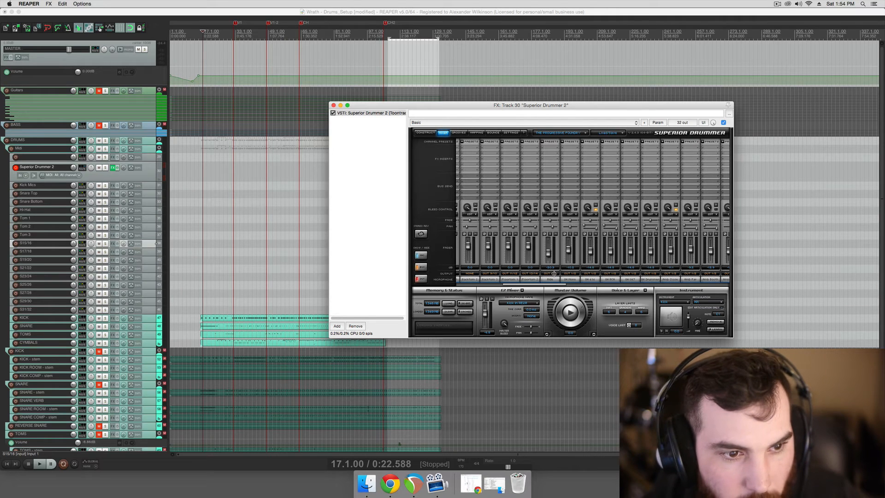
pyautogui.click(553, 274)
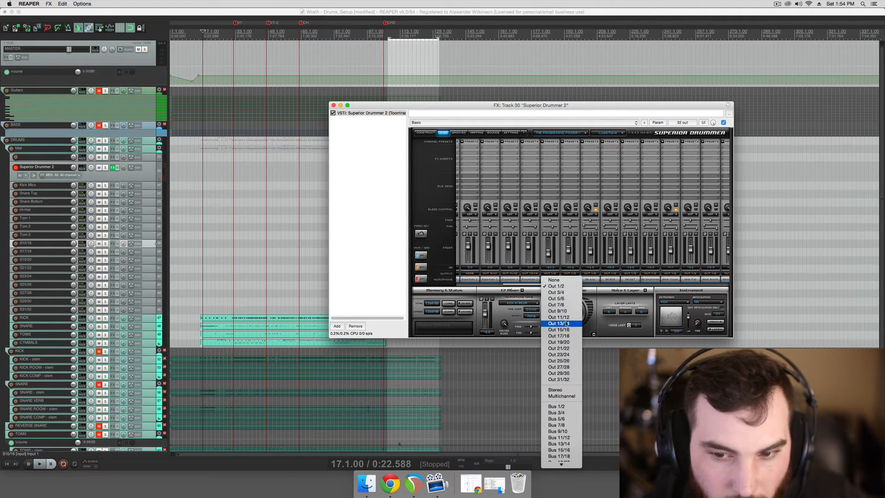
pyautogui.click(560, 323)
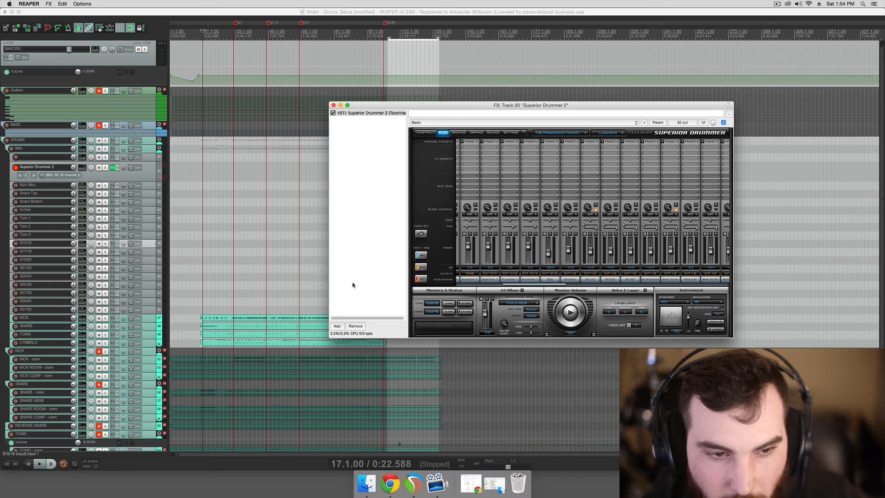
pyautogui.doubleClick(29, 243)
pyautogui.write('Ride')
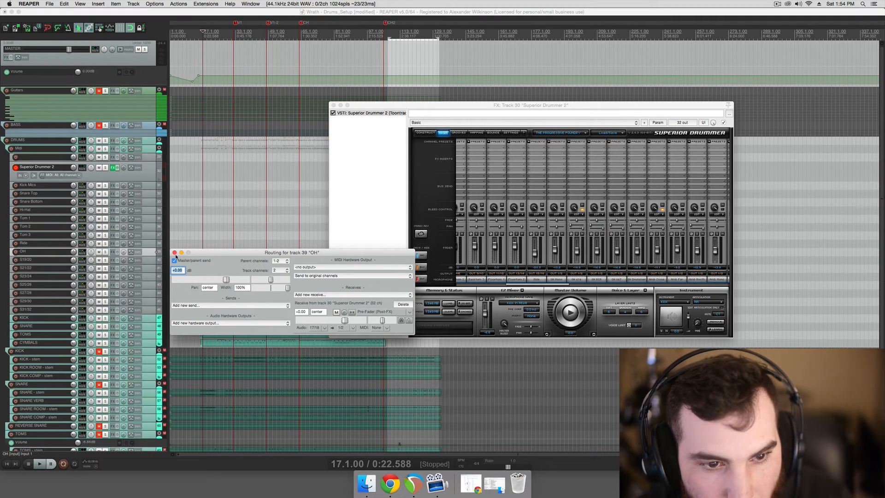
# Send the close room mic channel to its own output and name its track Close Room.
pyautogui.click(174, 252)
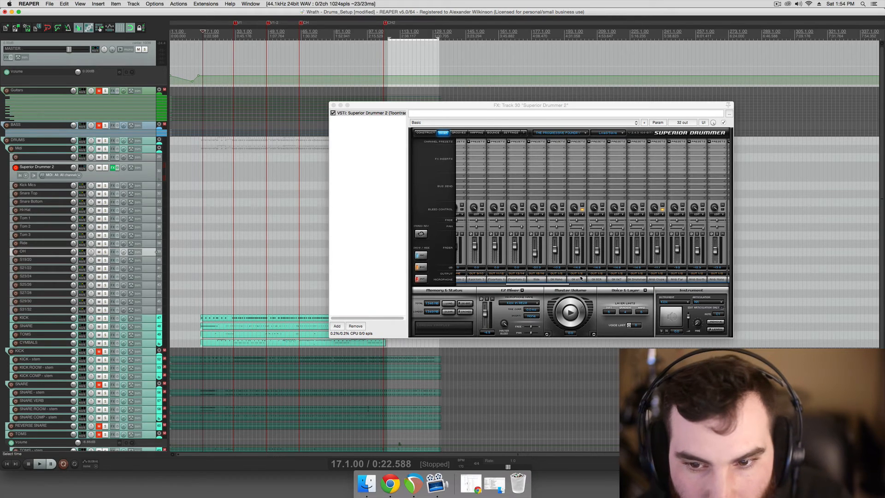
pyautogui.click(570, 279)
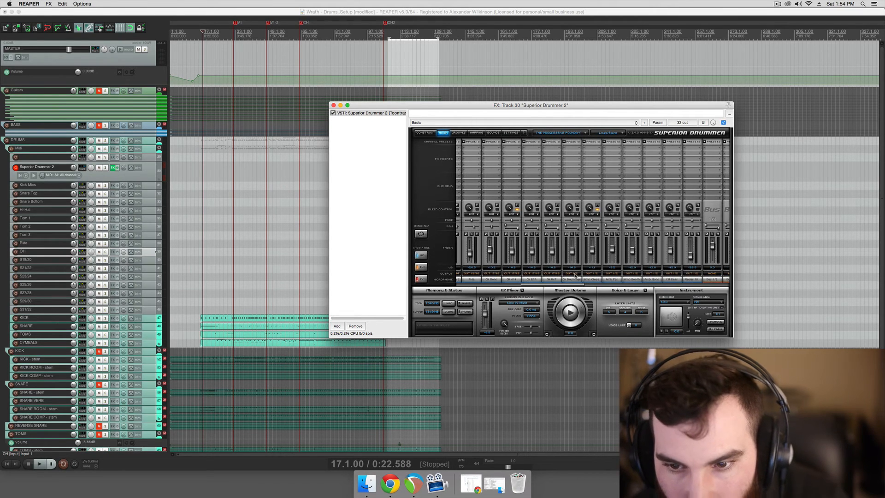
pyautogui.moveTo(572, 274)
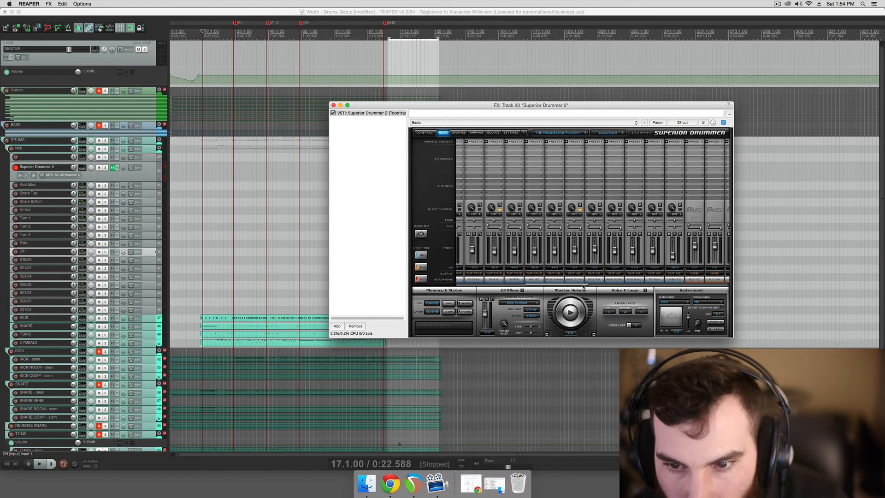
pyautogui.click(563, 280)
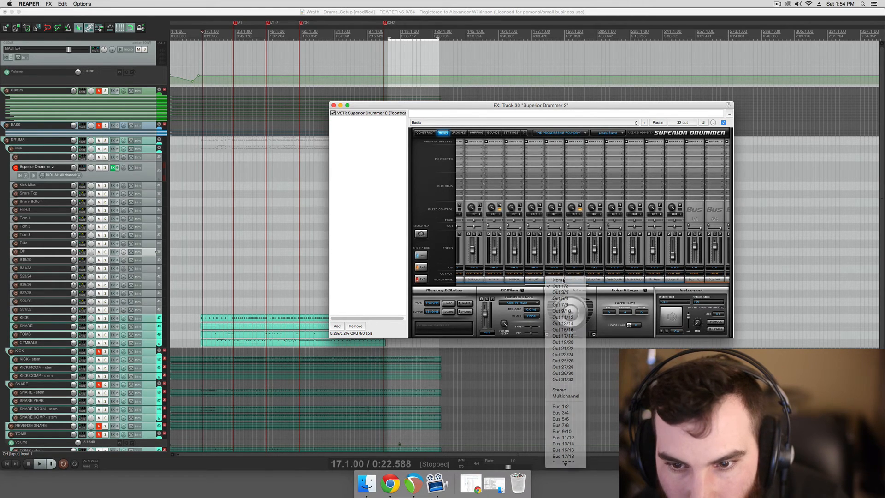
pyautogui.click(562, 280)
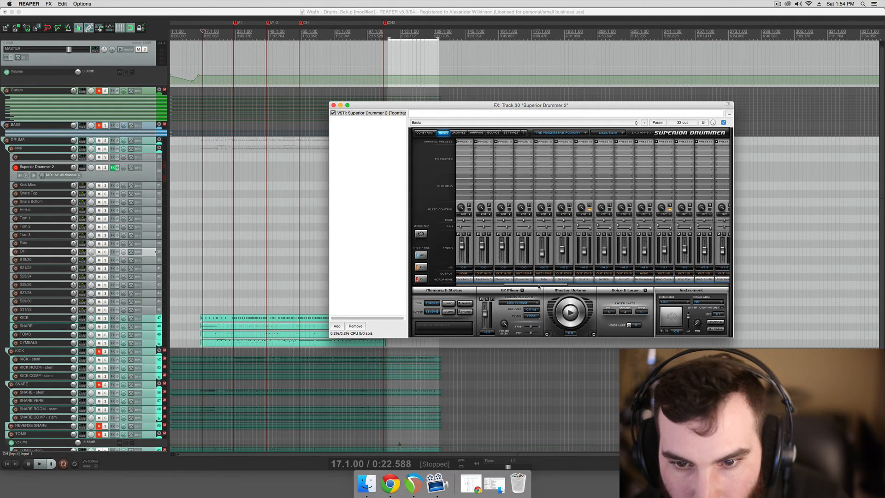
pyautogui.click(617, 275)
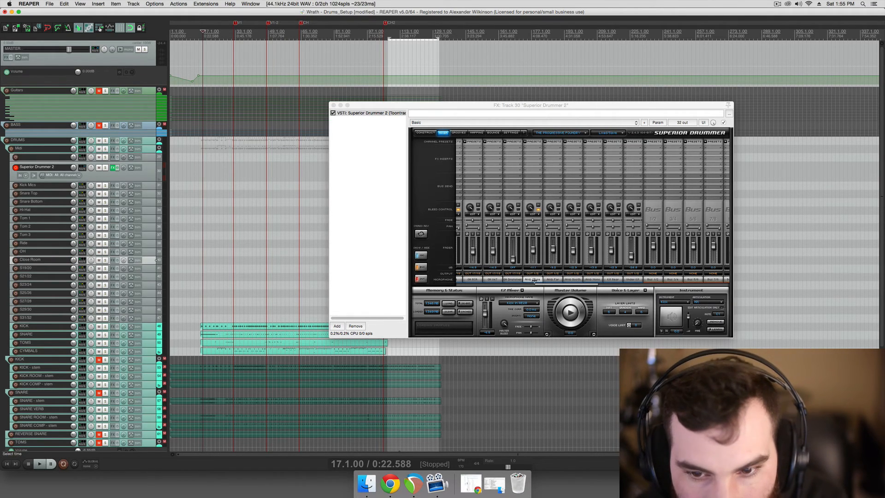
# Send the far room mic channel to Out 19/20 and name its receiving track Far Room.
pyautogui.click(534, 280)
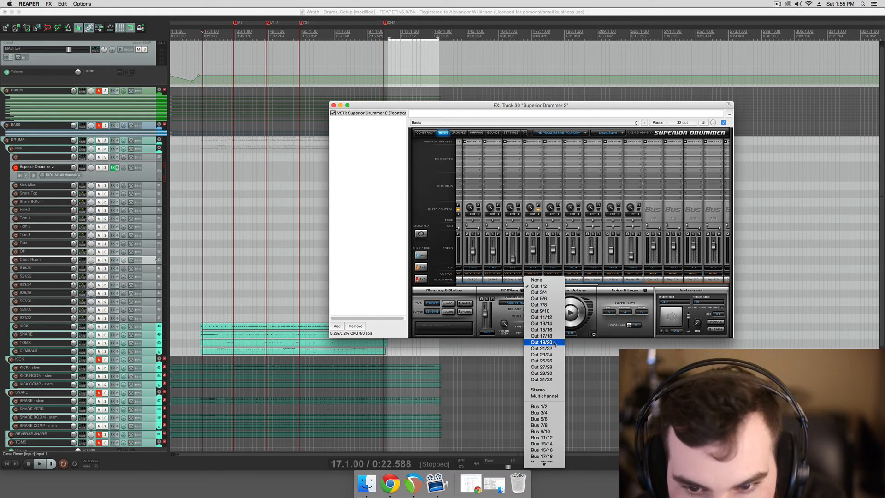
pyautogui.click(542, 342)
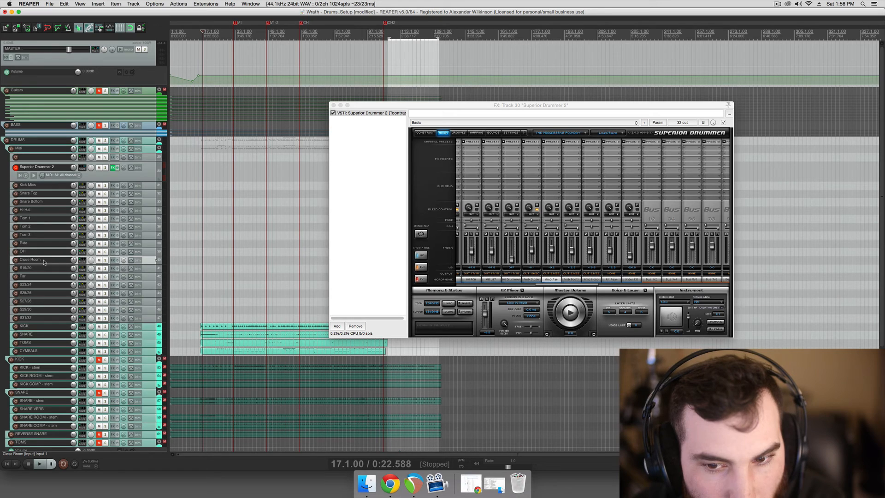
pyautogui.click(82, 251)
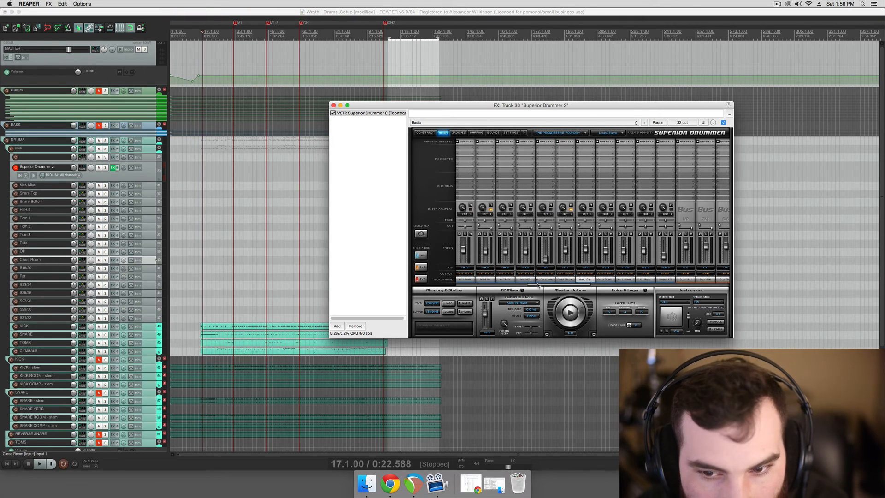
pyautogui.moveTo(215, 284)
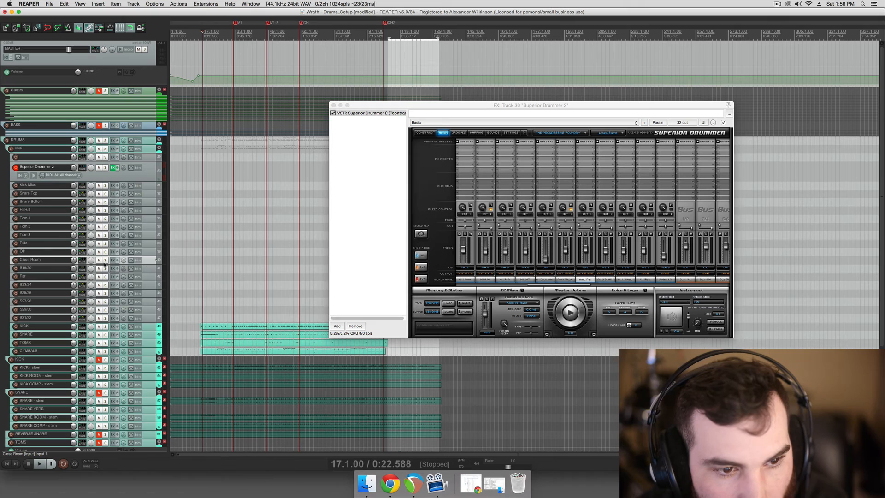
pyautogui.click(138, 267)
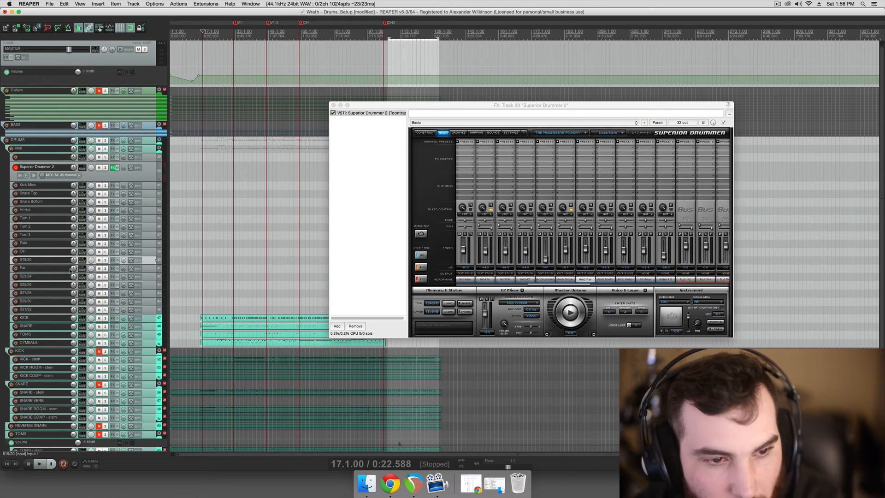
pyautogui.doubleClick(39, 261)
pyautogui.write('Close Room')
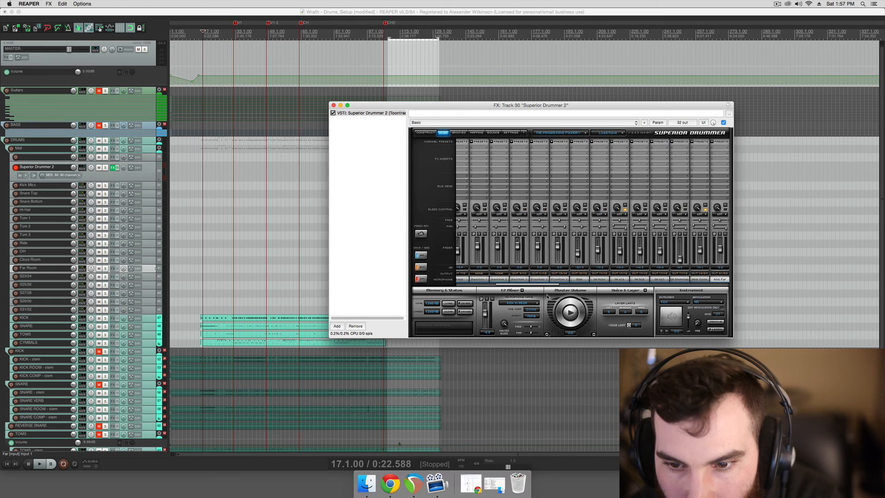
# Nest the KICK, SNARE, TOMS and CYMBALS MIDI tracks under the Superior Drummer 2 folder.
pyautogui.click(425, 132)
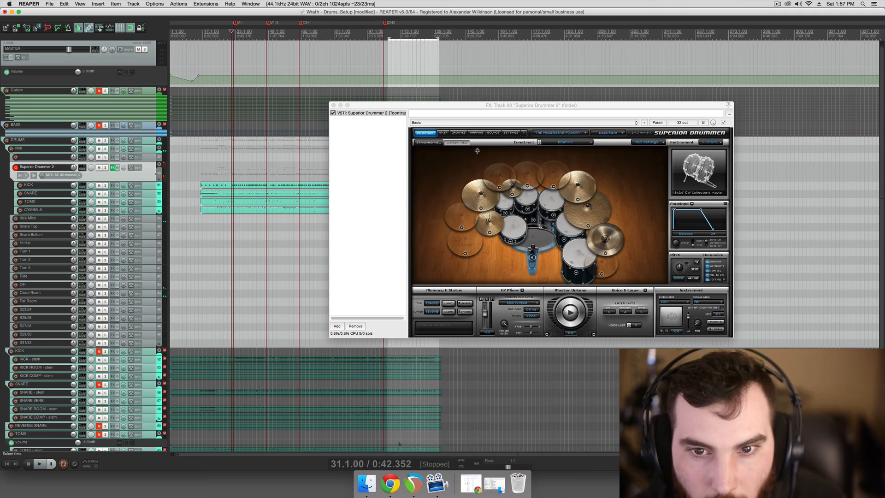
# Check the SD2 bleed settings, then select leftover tracks S23/24–S31/32 for removal.
pyautogui.click(442, 133)
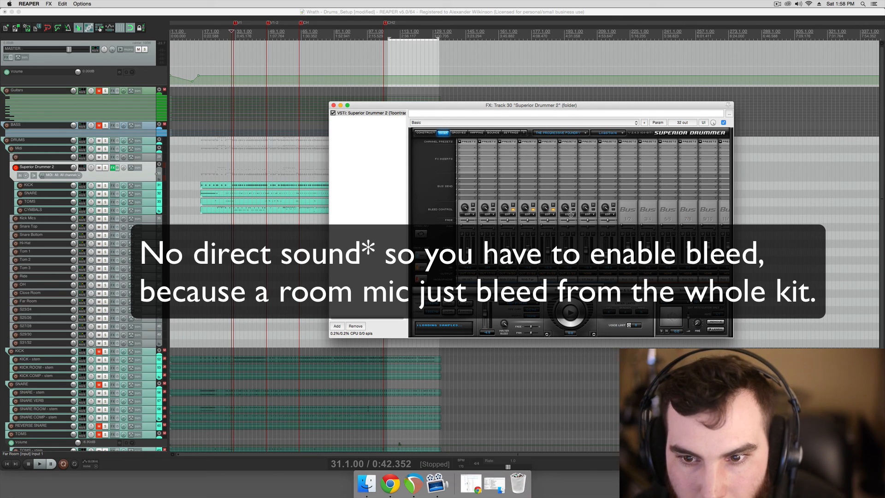
pyautogui.click(573, 210)
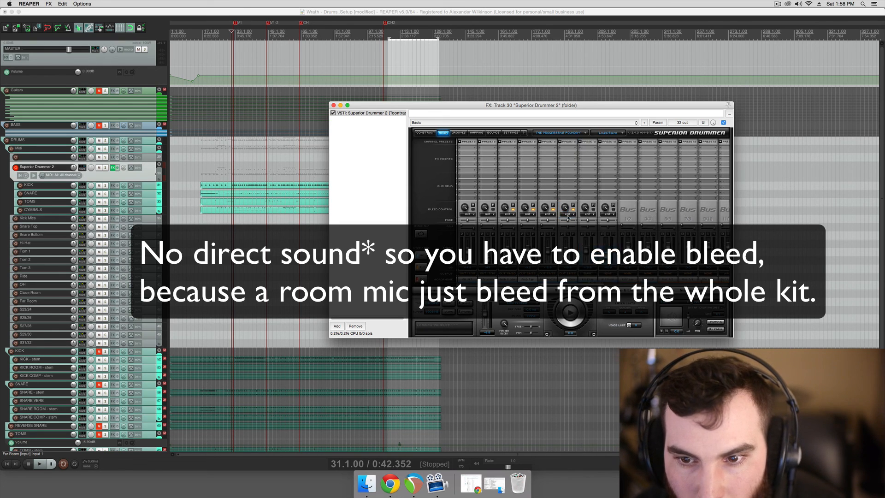
pyautogui.click(560, 131)
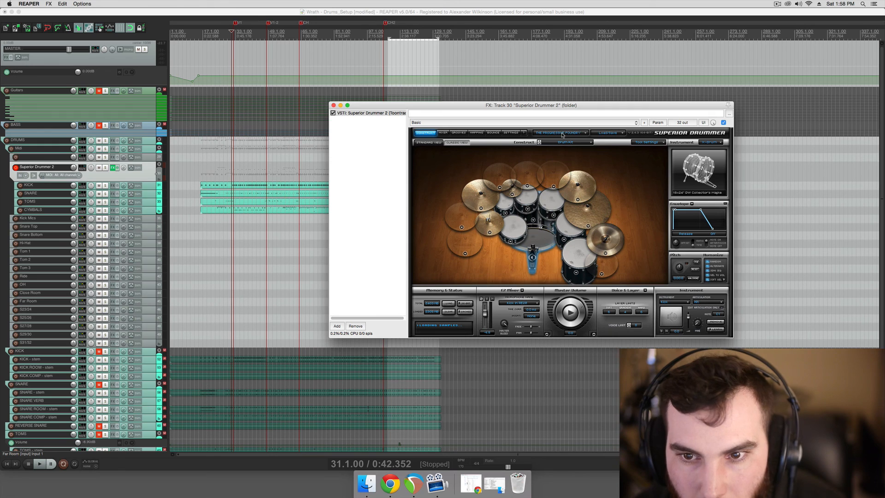
pyautogui.click(442, 132)
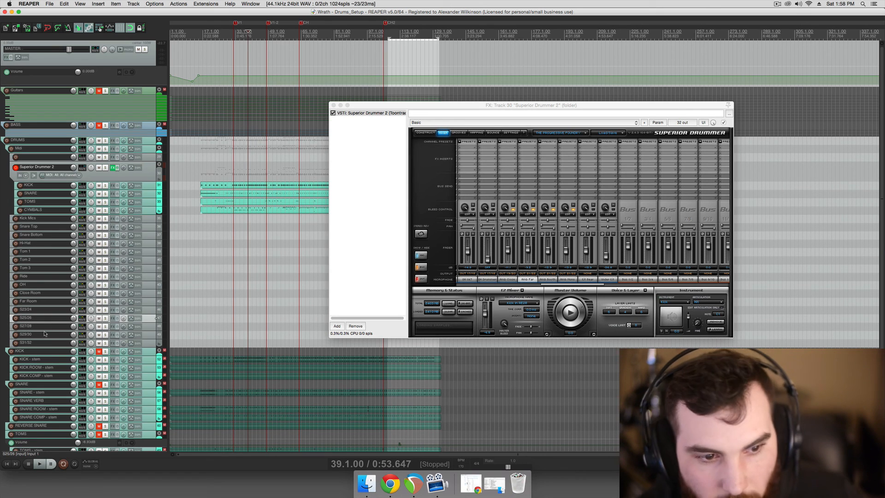
pyautogui.rightClick(45, 282)
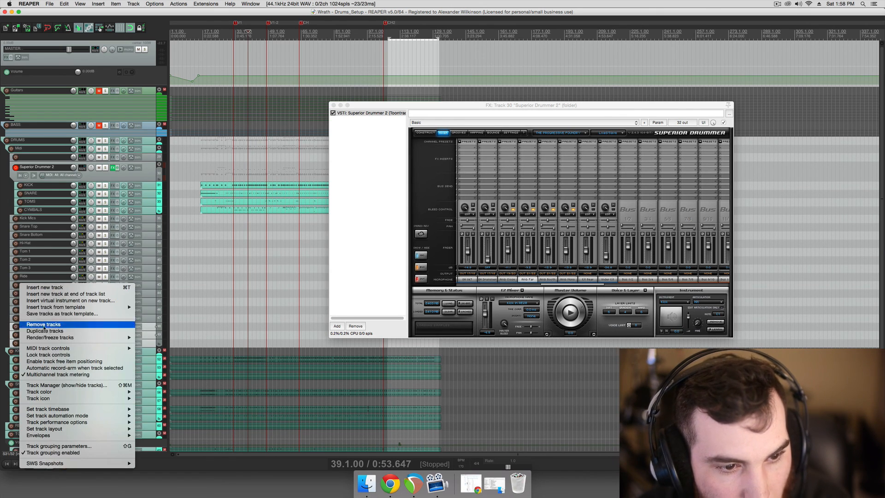